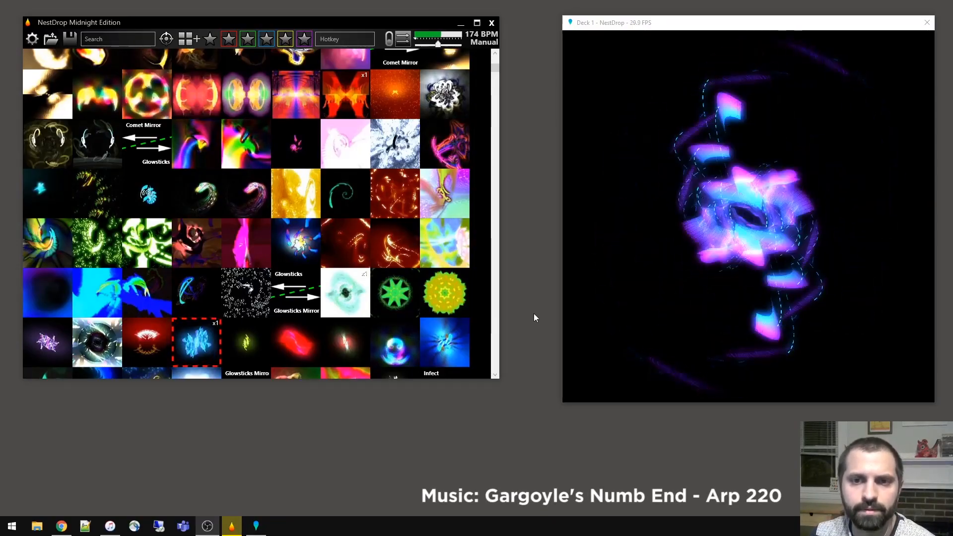
- Load four grid presets onto Deck 1 in turn, ending on a red pulsing visual
{"action": "left_click", "coordinate": [346, 243]}
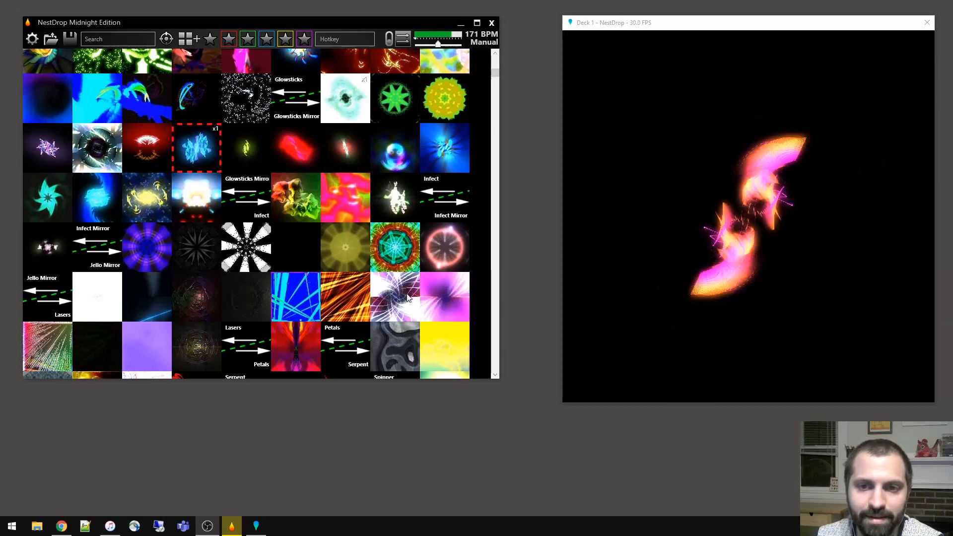
{"action": "left_click", "coordinate": [245, 297]}
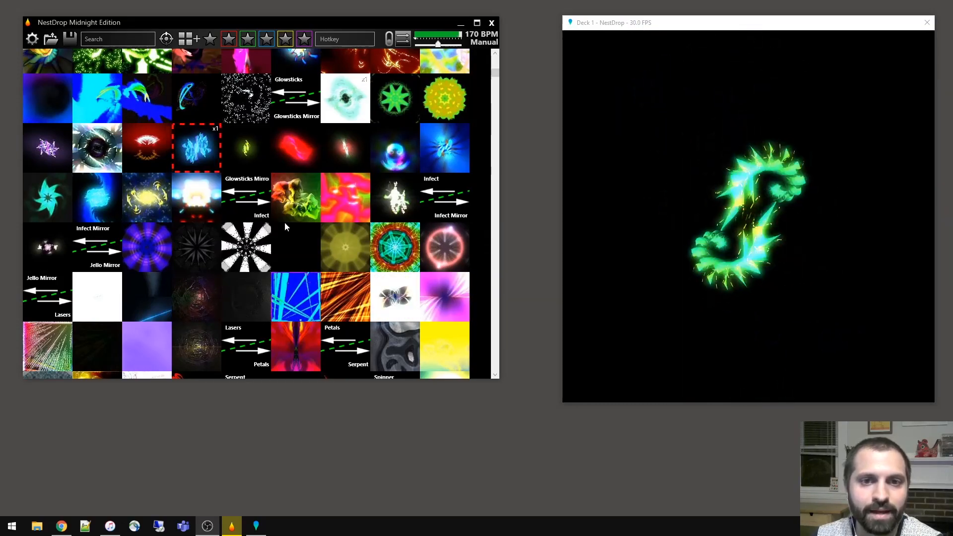
{"action": "left_click", "coordinate": [395, 246]}
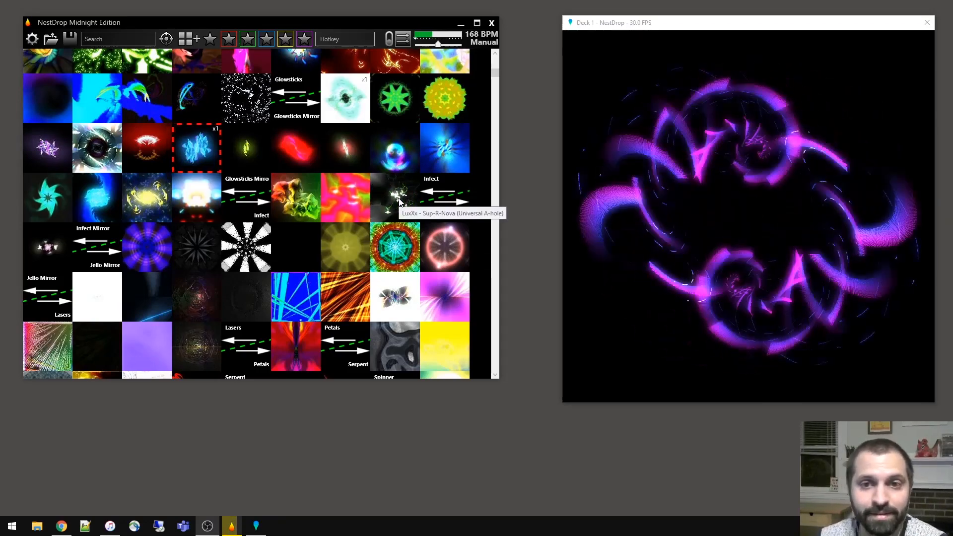
{"action": "left_click", "coordinate": [346, 152]}
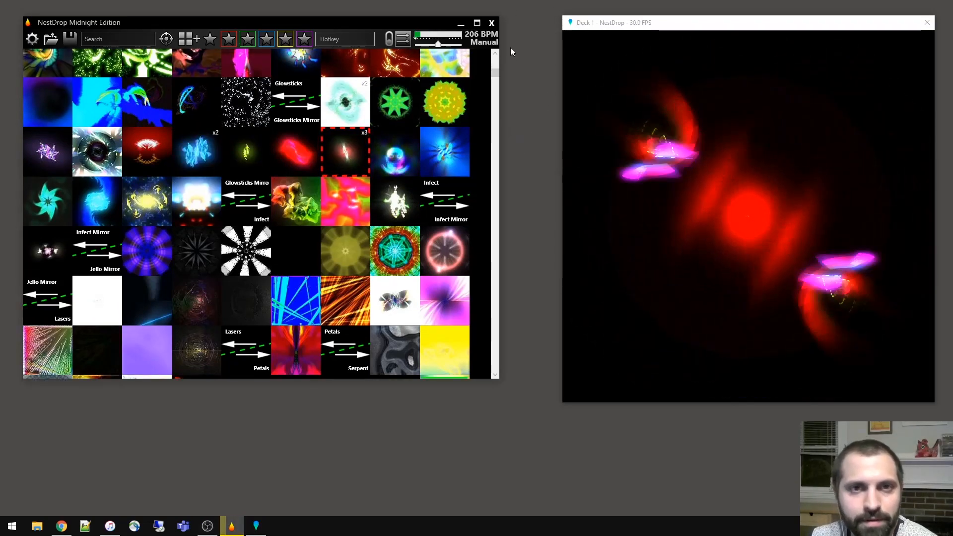
- Try several presets on Deck 1, ending with a thin rainbow line-art preset further down
{"action": "left_click", "coordinate": [229, 38]}
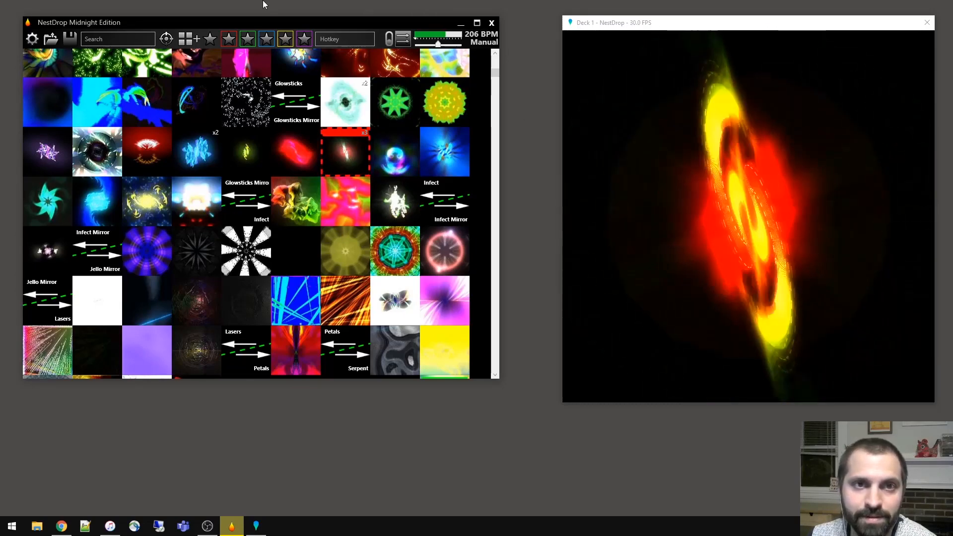
{"action": "left_click", "coordinate": [229, 38]}
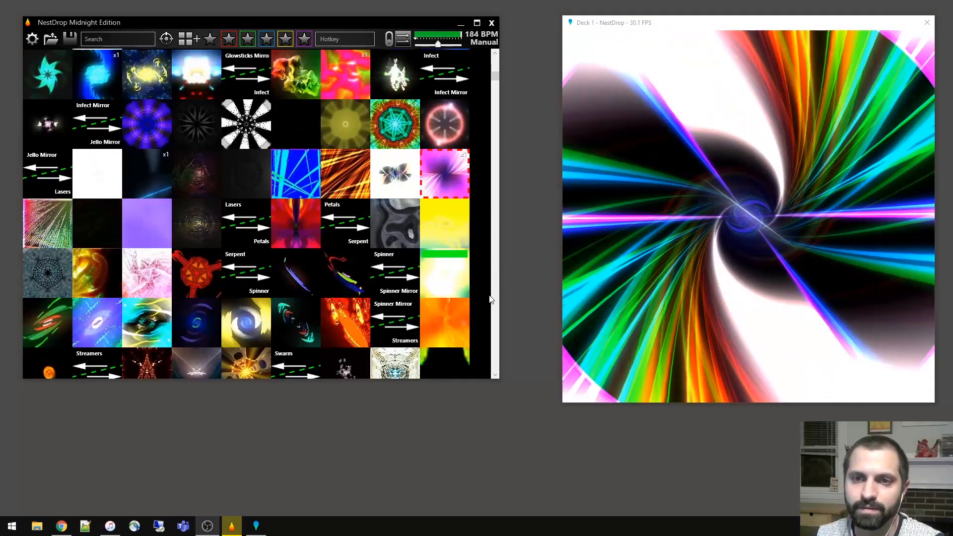
{"action": "scroll", "scroll_direction": "down", "scroll_amount": 3}
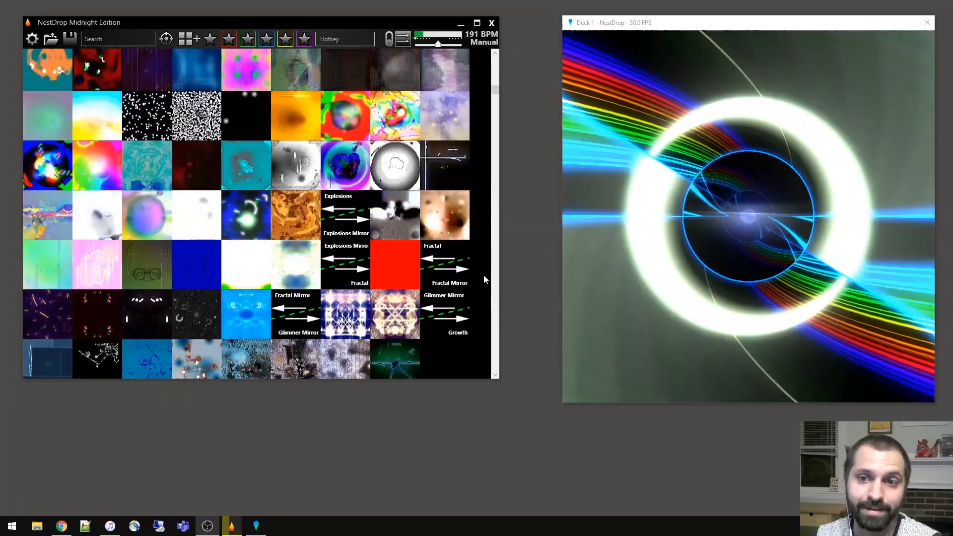
{"action": "left_click", "coordinate": [230, 38]}
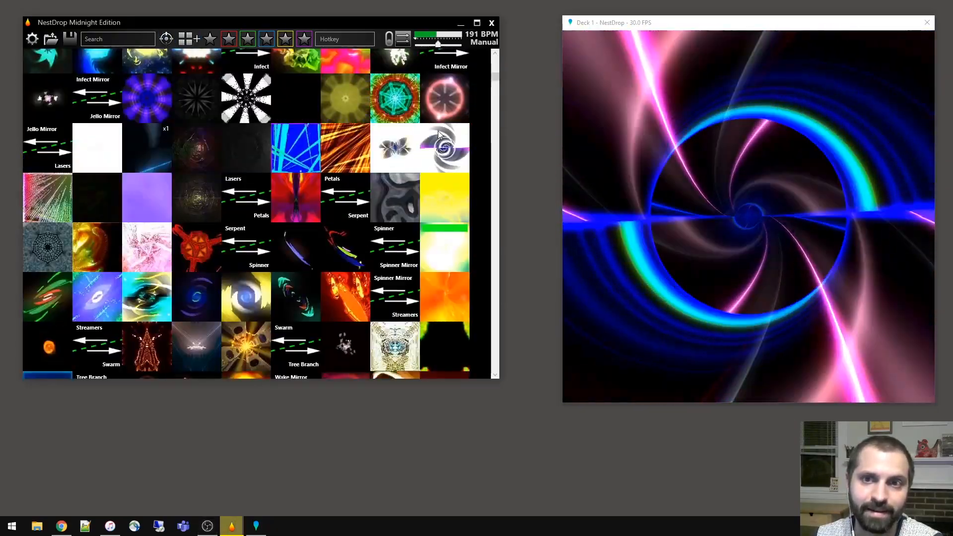
{"action": "left_click", "coordinate": [444, 148]}
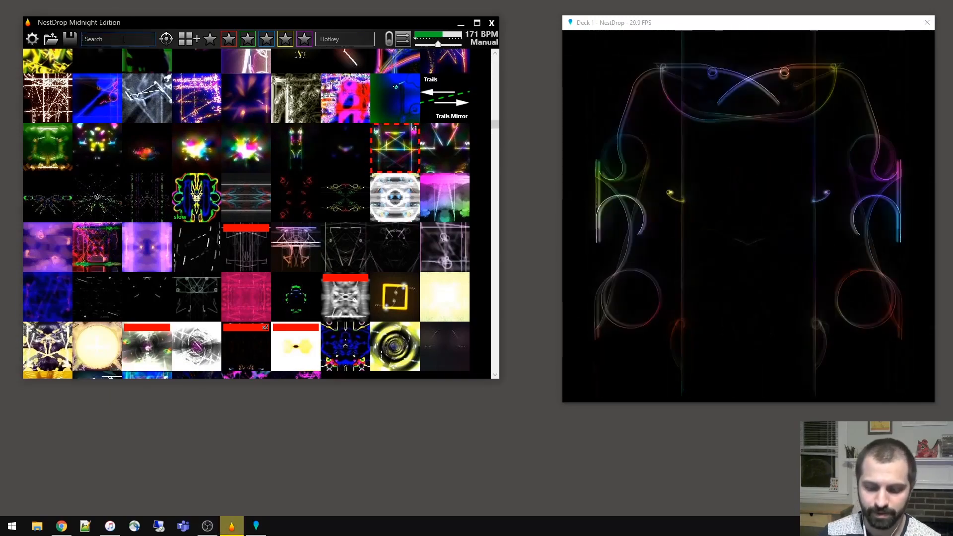
- Filter presets by 'slow', then clear the search and bring up Queue1 and Queue2
{"action": "type", "text": "slow"}
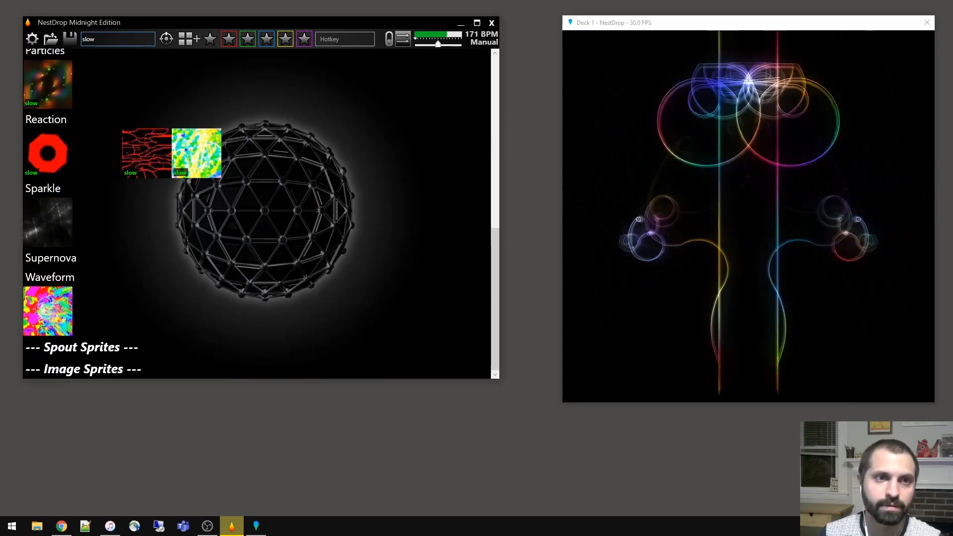
{"action": "left_click", "coordinate": [146, 152]}
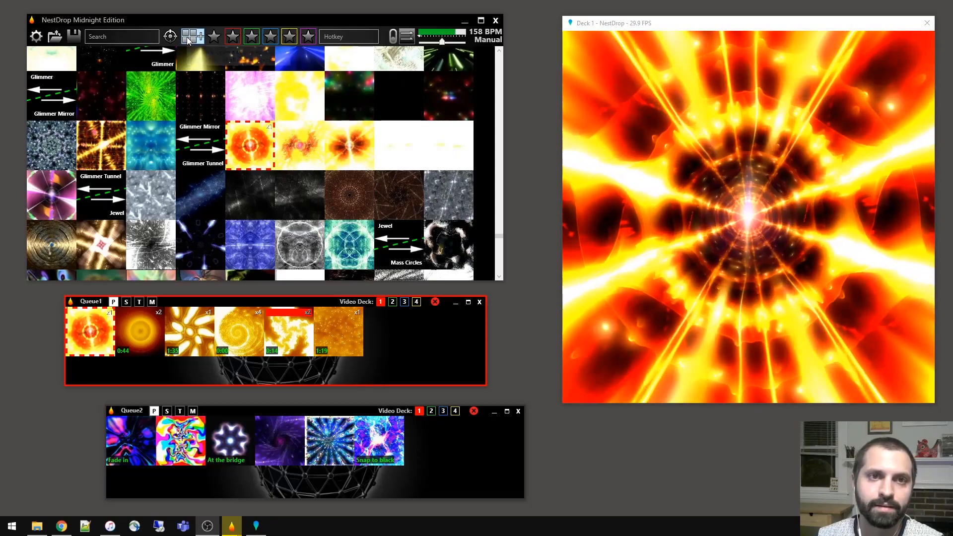
- Add an empty Queue3, then play Queue1's fifth preset on Deck 1
{"action": "left_click", "coordinate": [193, 37]}
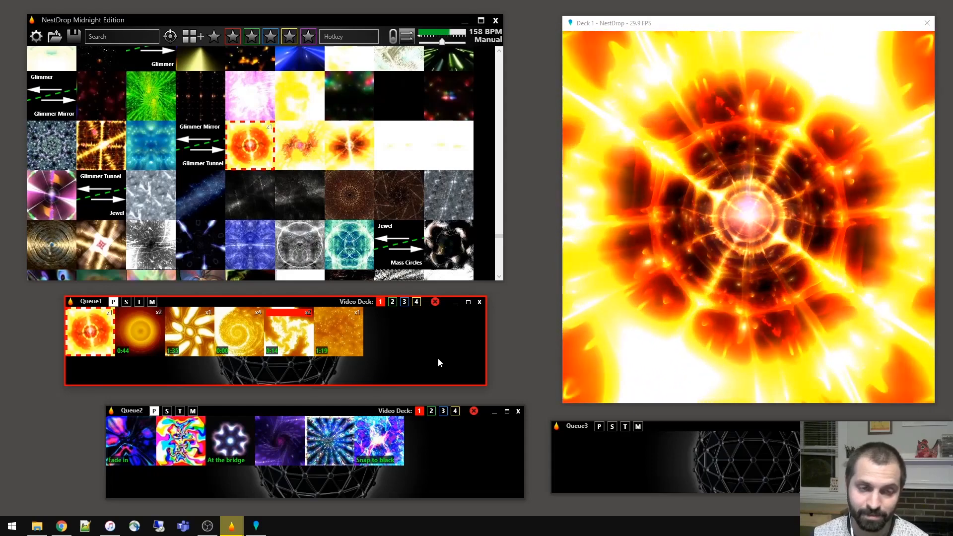
{"action": "left_click", "coordinate": [141, 330]}
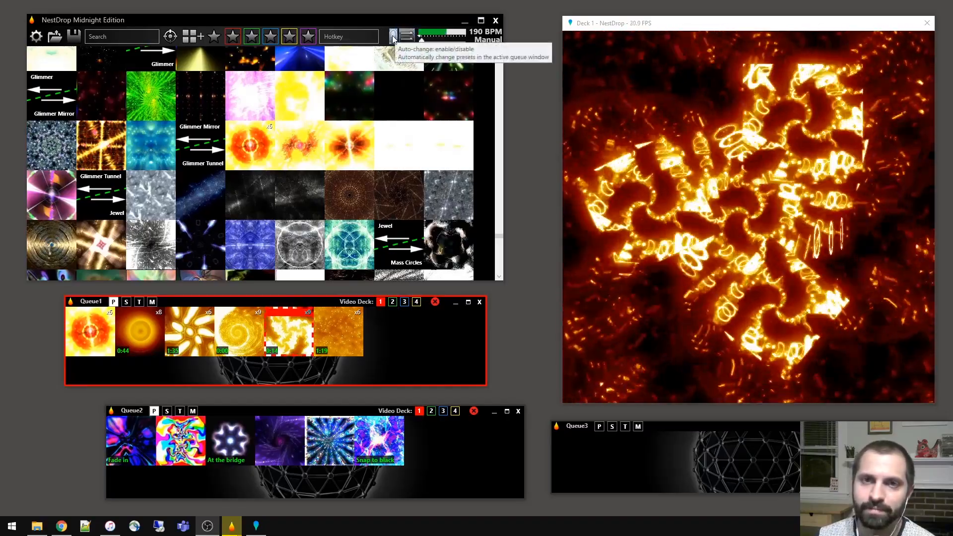
- Try beat-based Auto-change on Queue1, then play Queue2's At the bridge preset
{"action": "left_click", "coordinate": [393, 36]}
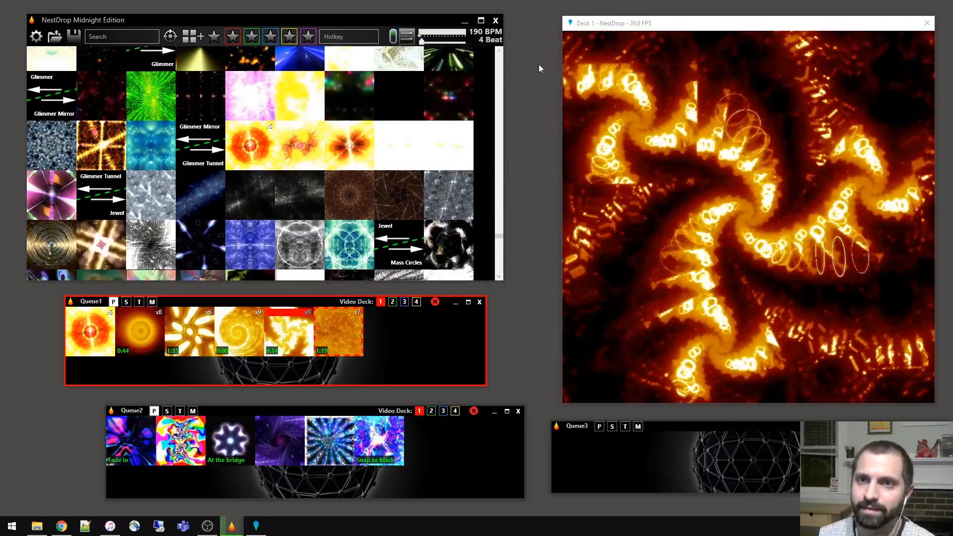
{"action": "left_click", "coordinate": [249, 146]}
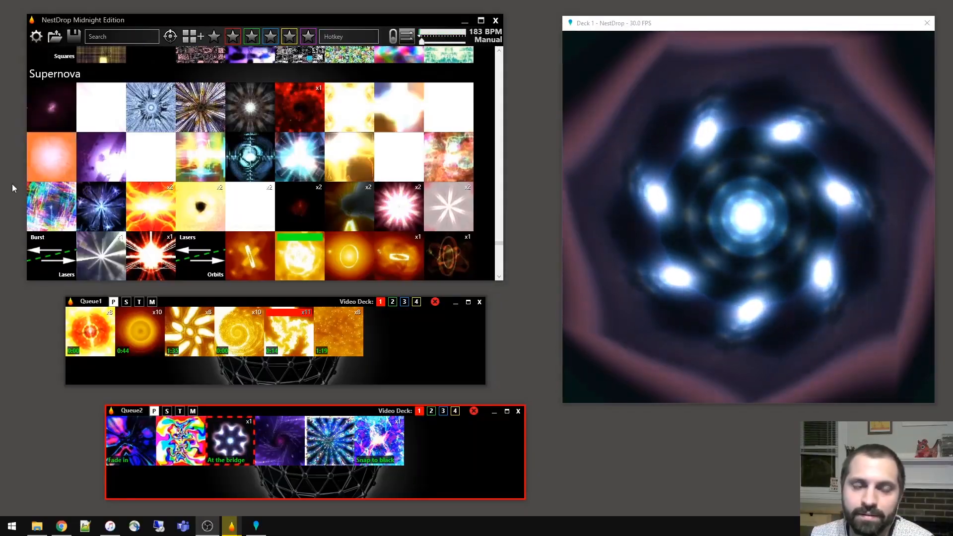
{"action": "mouse_move", "coordinate": [36, 36]}
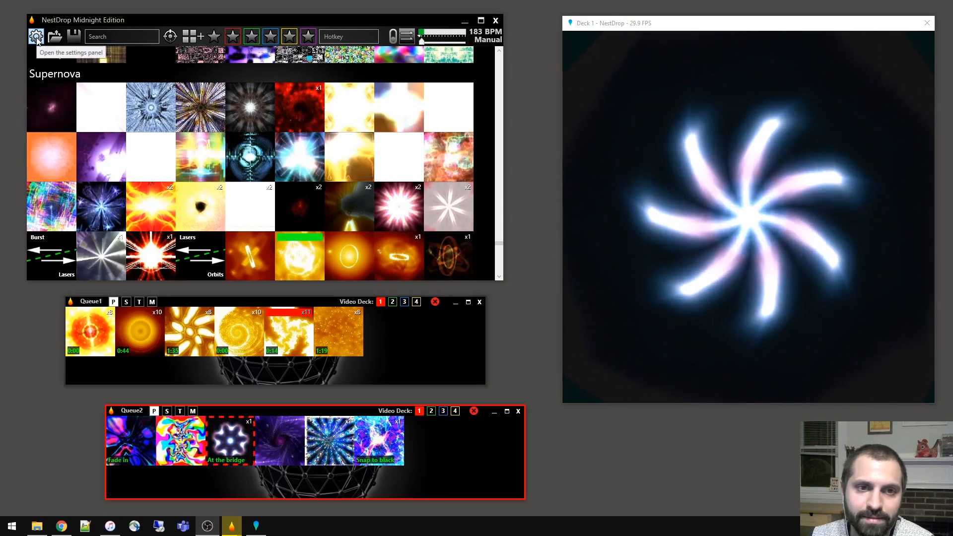
- Set Deck 1 transition time to 0 s and animation speed to about 31 FPS
{"action": "left_click", "coordinate": [35, 36]}
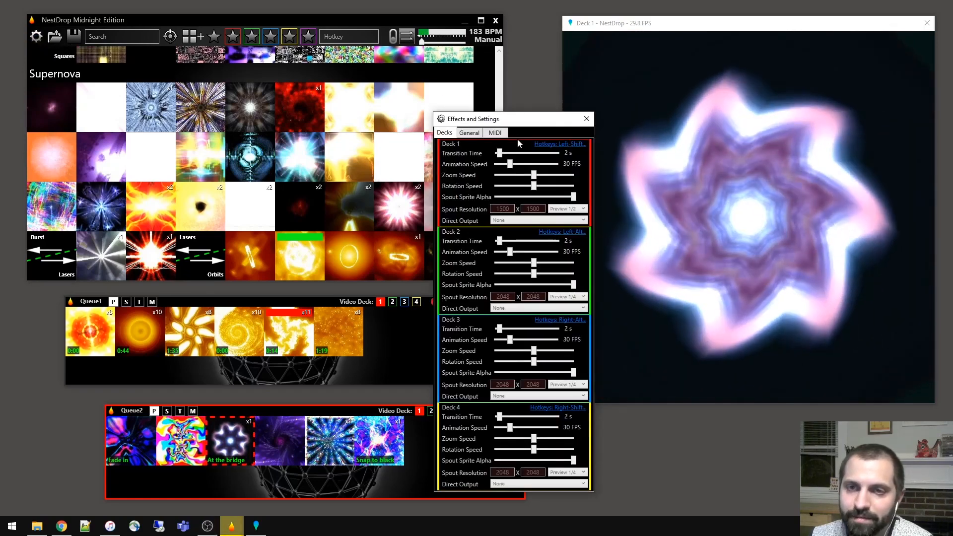
{"action": "left_click", "coordinate": [505, 164]}
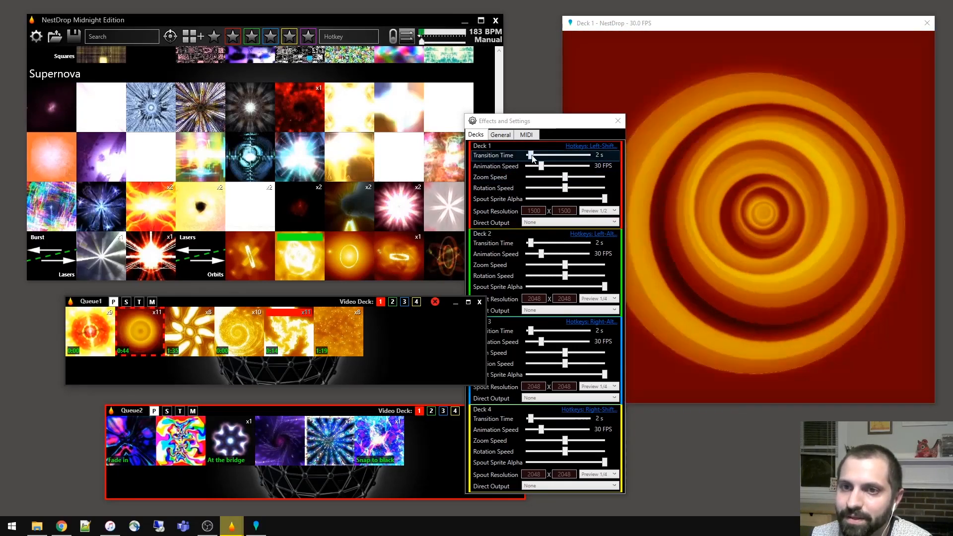
{"action": "left_click_drag", "start_coordinate": [530, 155], "coordinate": [522, 155]}
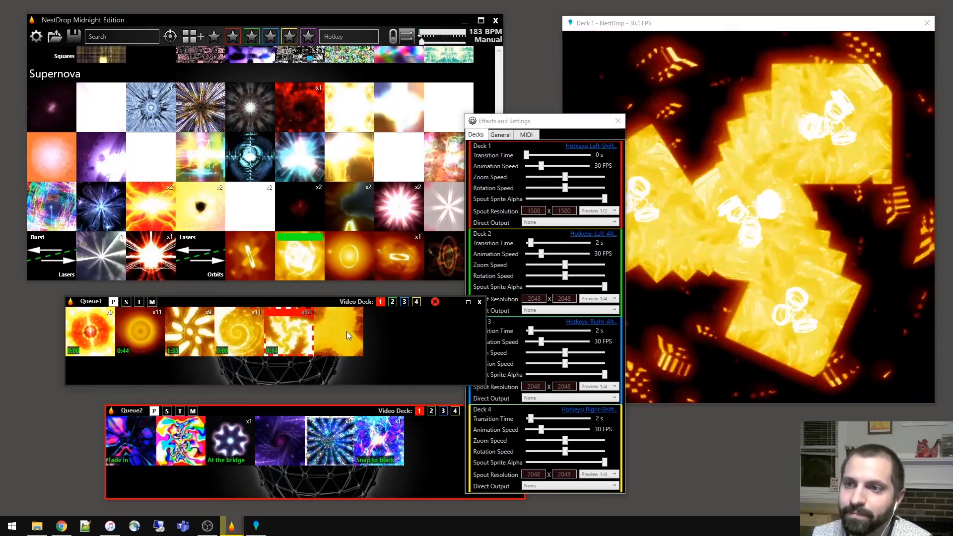
{"action": "mouse_move", "coordinate": [541, 166]}
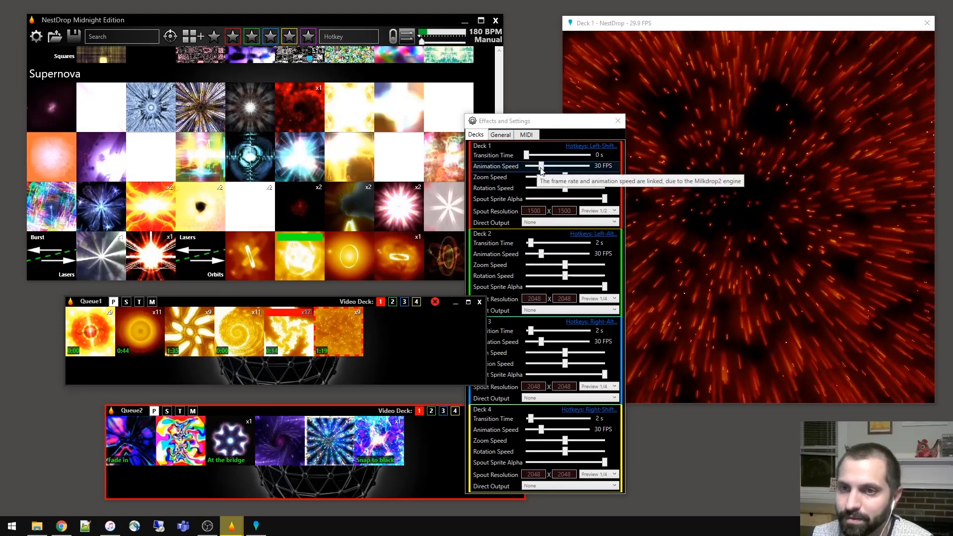
{"action": "left_click_drag", "start_coordinate": [540, 165], "coordinate": [590, 165]}
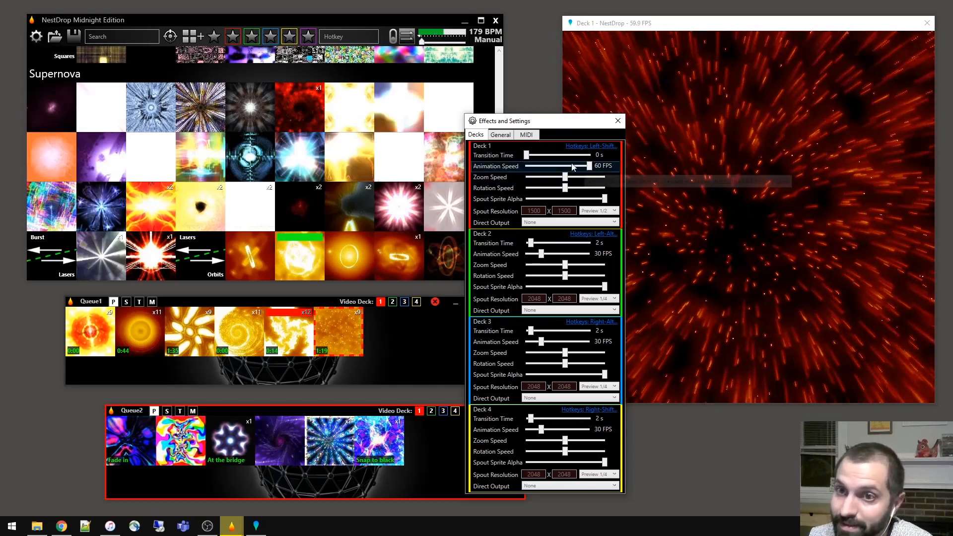
{"action": "left_click_drag", "start_coordinate": [588, 166], "coordinate": [544, 166]}
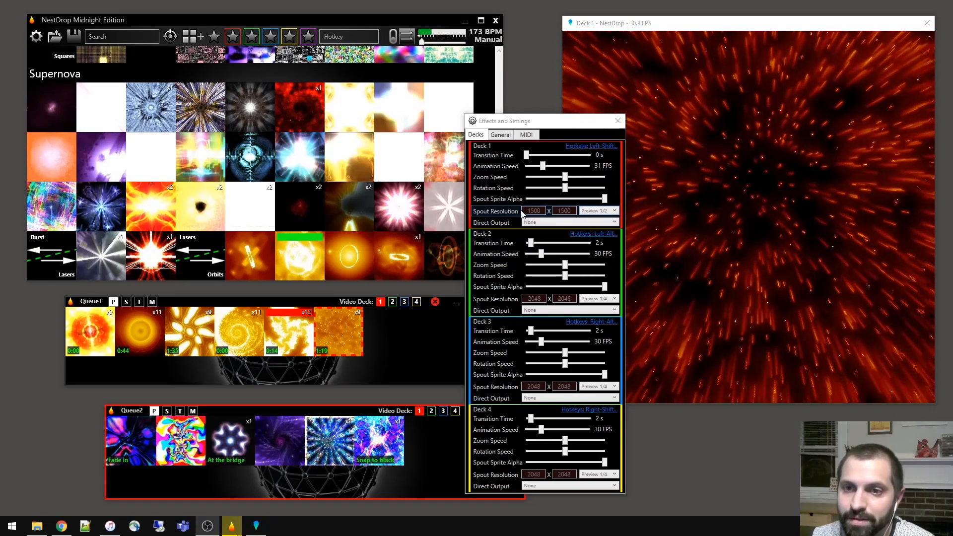
{"action": "mouse_move", "coordinate": [533, 211]}
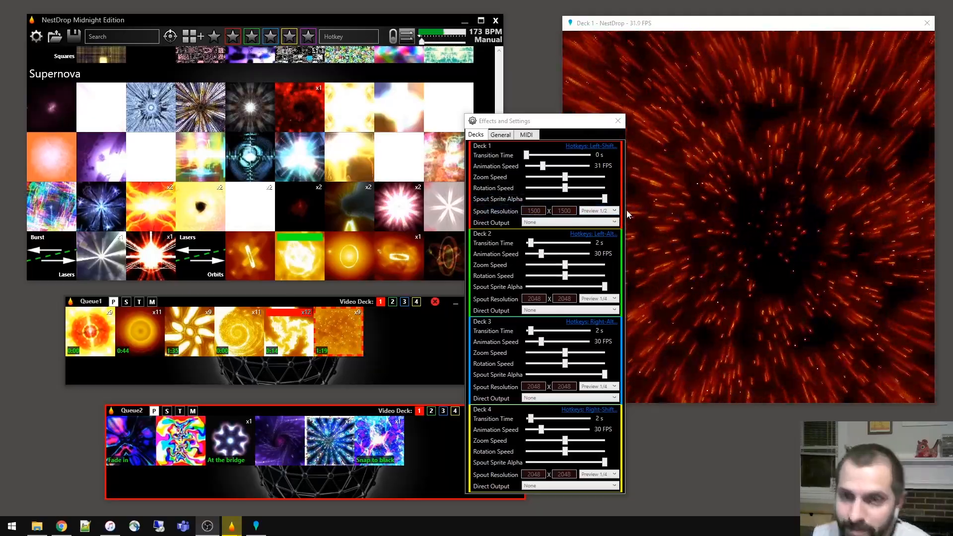
- Show the General settings hotkey reference and the Audio Device list
{"action": "left_click", "coordinate": [499, 135]}
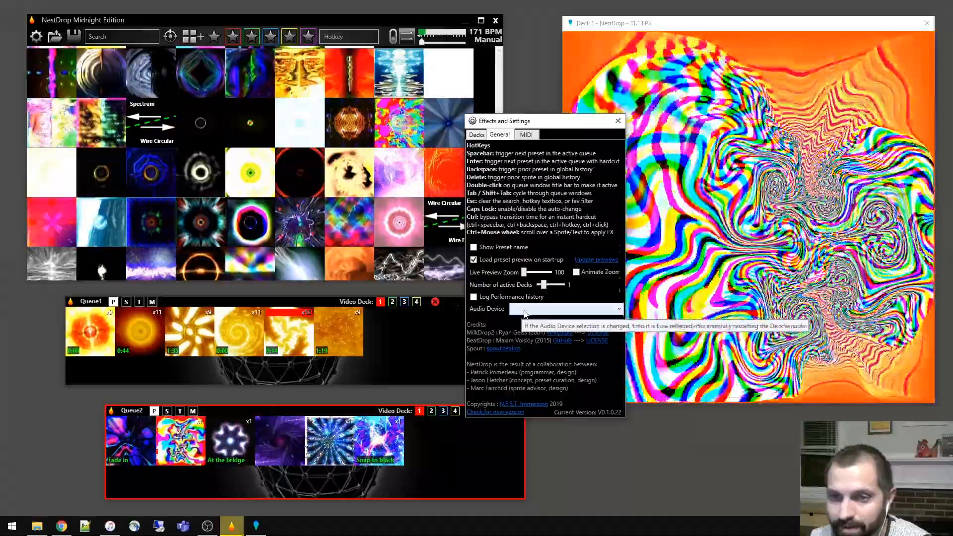
{"action": "left_click", "coordinate": [615, 309]}
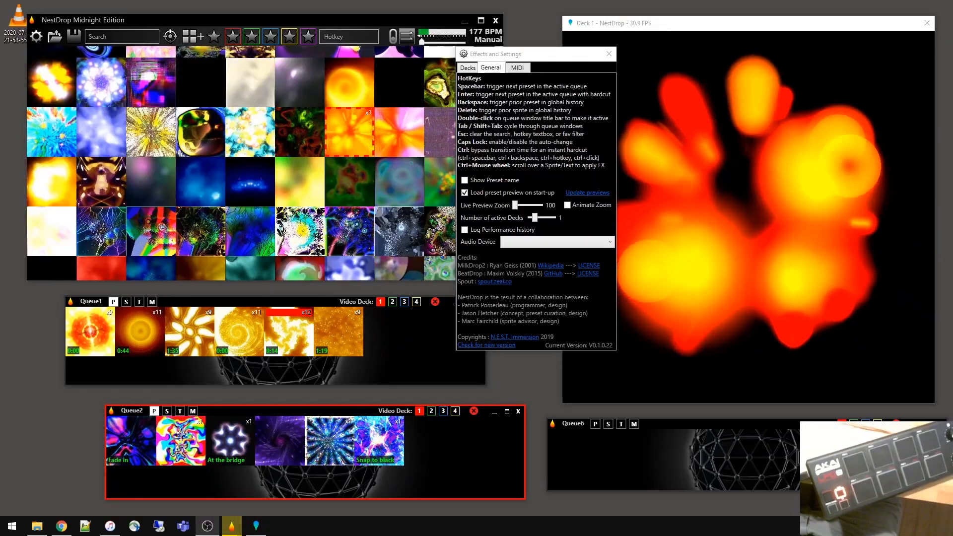
- Map Queue1's first four presets to LPD8 pad notes N:40–N:43 via MIDI settings
{"action": "left_click", "coordinate": [517, 68]}
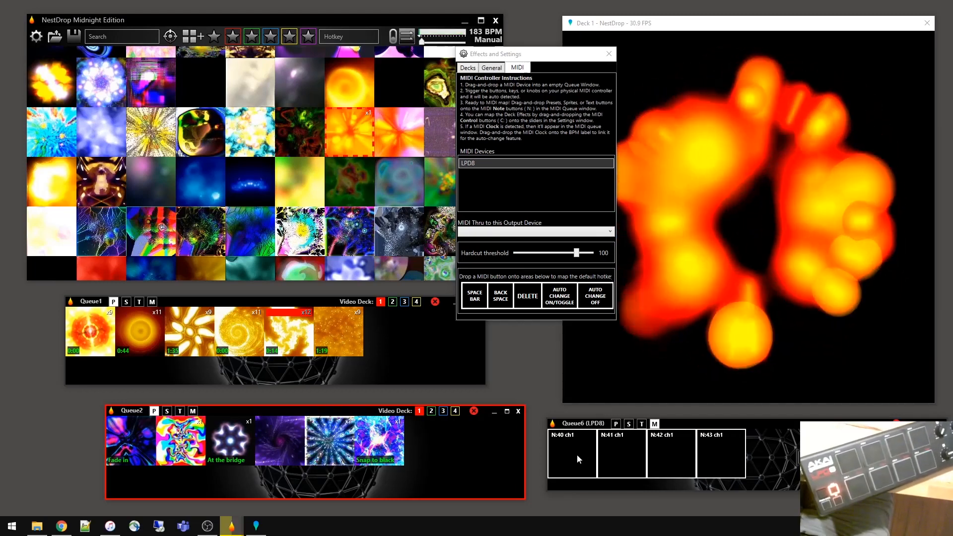
{"action": "left_click", "coordinate": [571, 453]}
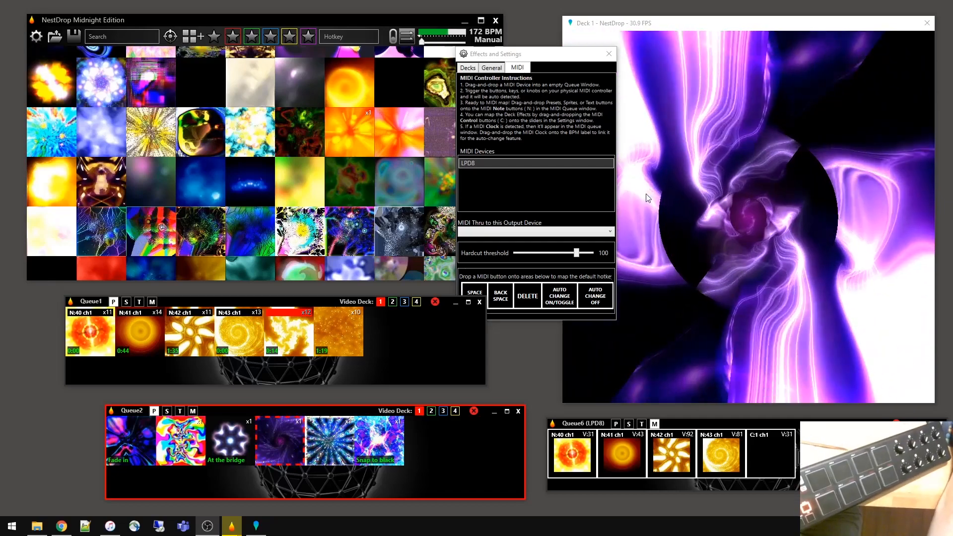
- Bind LPD8 control C:1 to Deck 1's Animation Speed slider on the Decks tab
{"action": "left_click", "coordinate": [466, 67]}
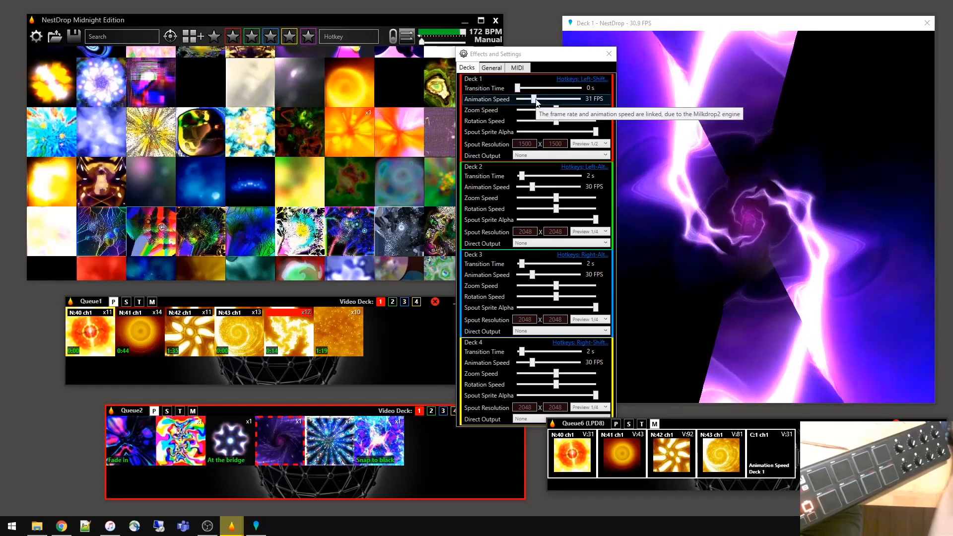
{"action": "left_click_drag", "start_coordinate": [535, 100], "coordinate": [559, 99]}
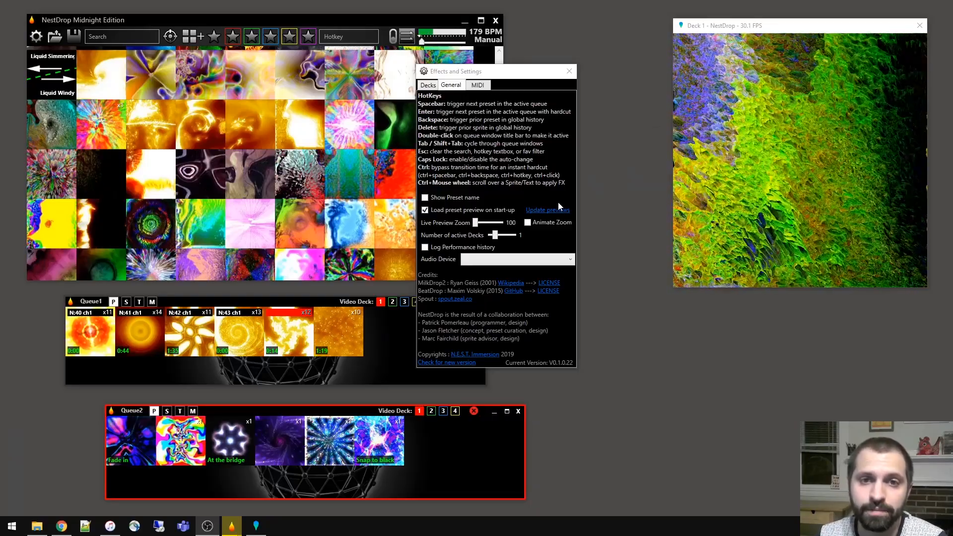
{"action": "mouse_move", "coordinate": [501, 238]}
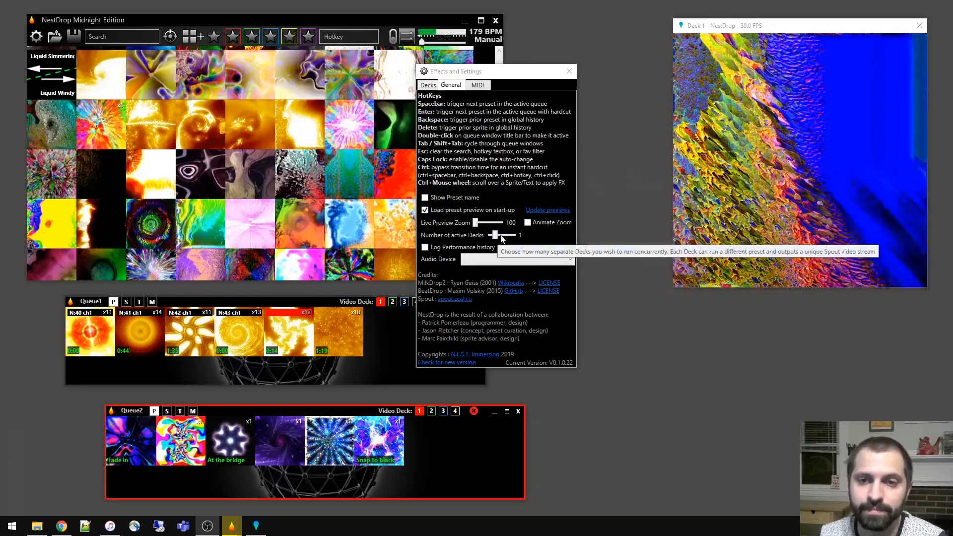
- Raise the number of active decks so a second Deck 2 window runs
{"action": "left_click_drag", "start_coordinate": [483, 235], "coordinate": [520, 236]}
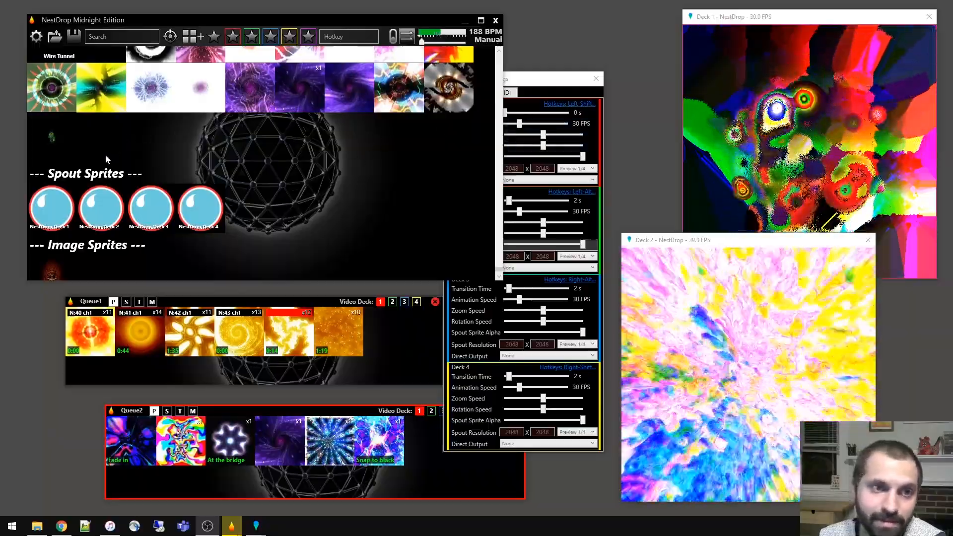
- Scroll the library to the Spout Sprites section listing NestDrop Deck 1–4
{"action": "left_click", "coordinate": [100, 208]}
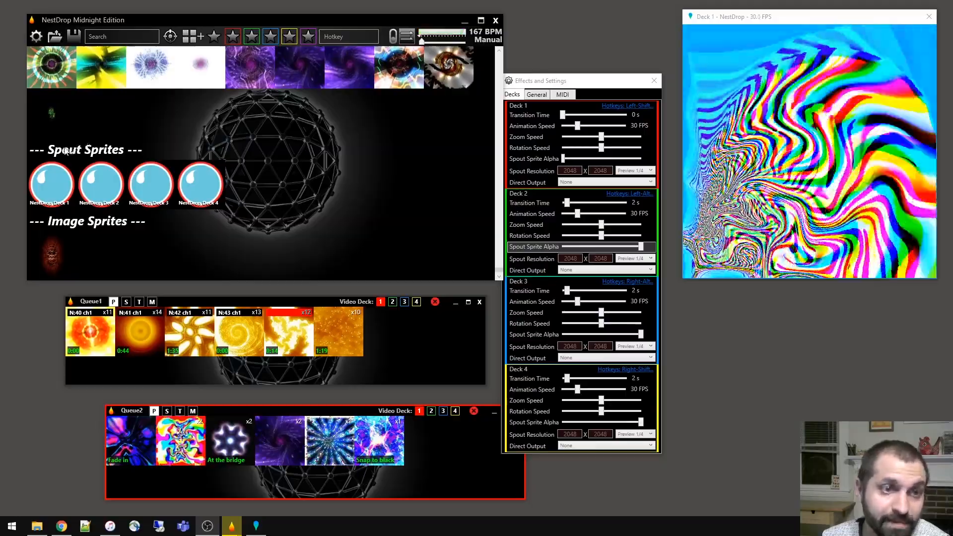
- Overlay Deck 1's own Spout feed as a sprite, alpha set to about a third
{"action": "left_click", "coordinate": [51, 182]}
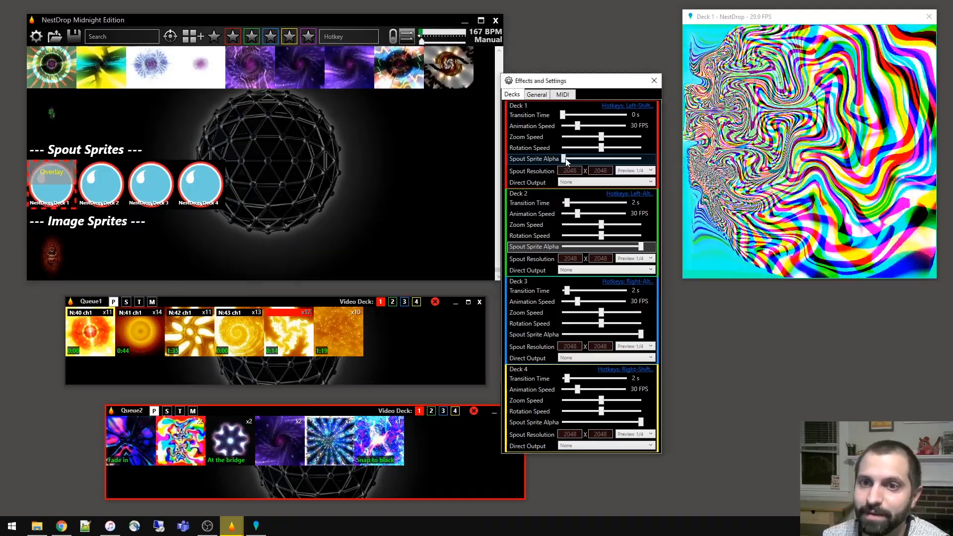
{"action": "left_click_drag", "start_coordinate": [562, 159], "coordinate": [617, 159]}
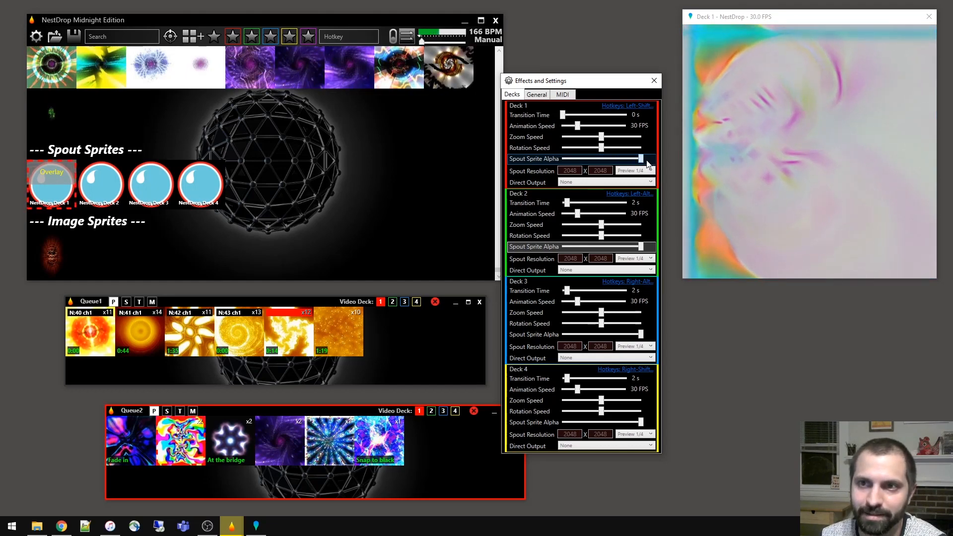
{"action": "left_click_drag", "start_coordinate": [639, 159], "coordinate": [569, 159]}
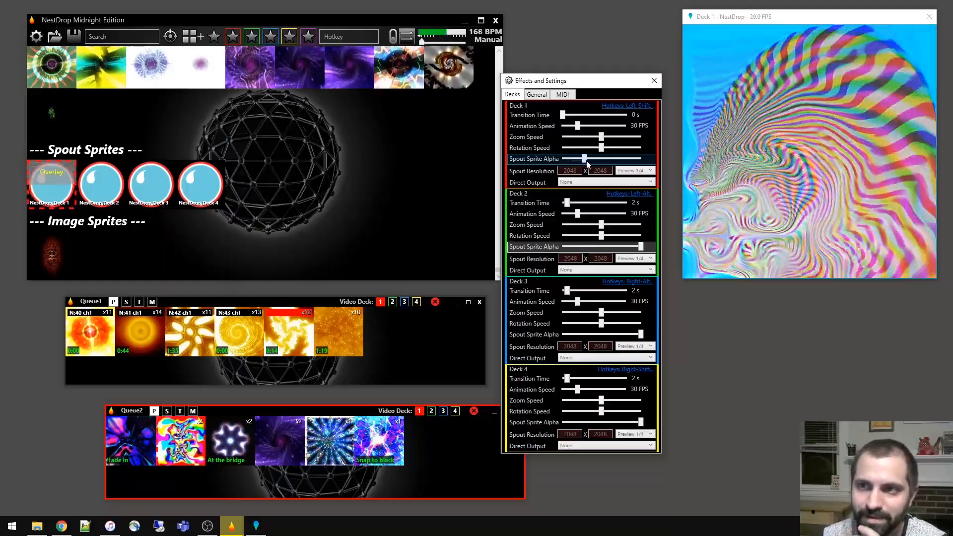
{"action": "left_click_drag", "start_coordinate": [587, 159], "coordinate": [562, 159]}
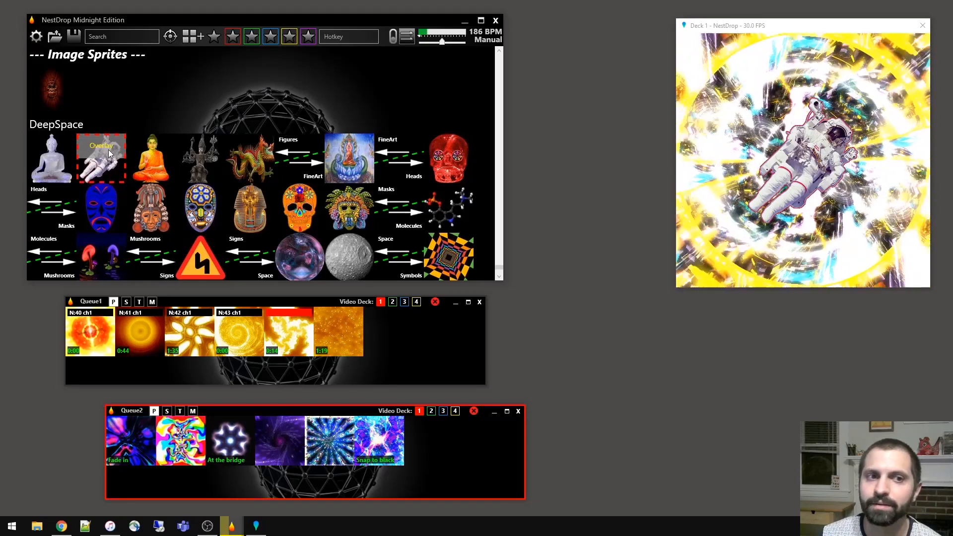
- Cycle the astronaut overlay sprite through four FX blend modes on Deck 1
{"action": "left_click", "coordinate": [101, 158]}
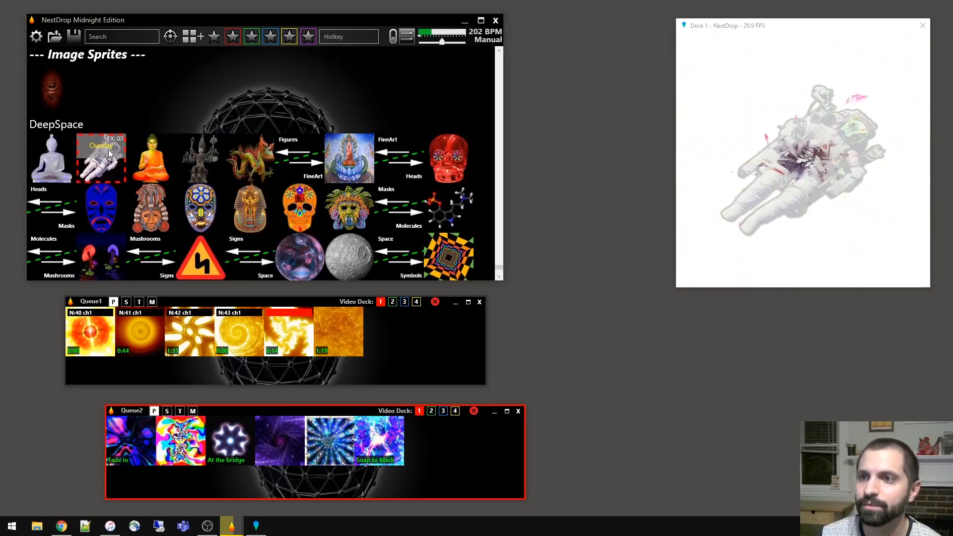
{"action": "left_click", "coordinate": [100, 158]}
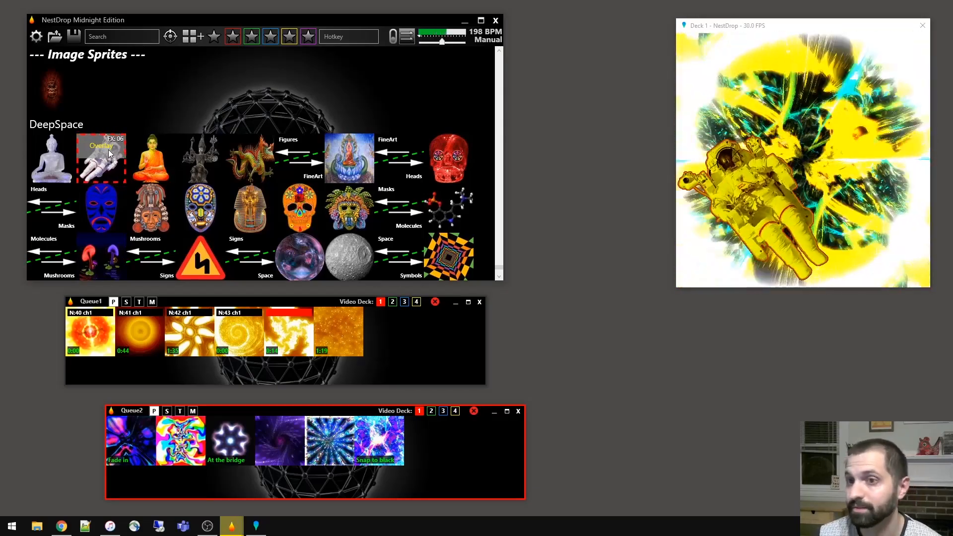
{"action": "left_click", "coordinate": [100, 158]}
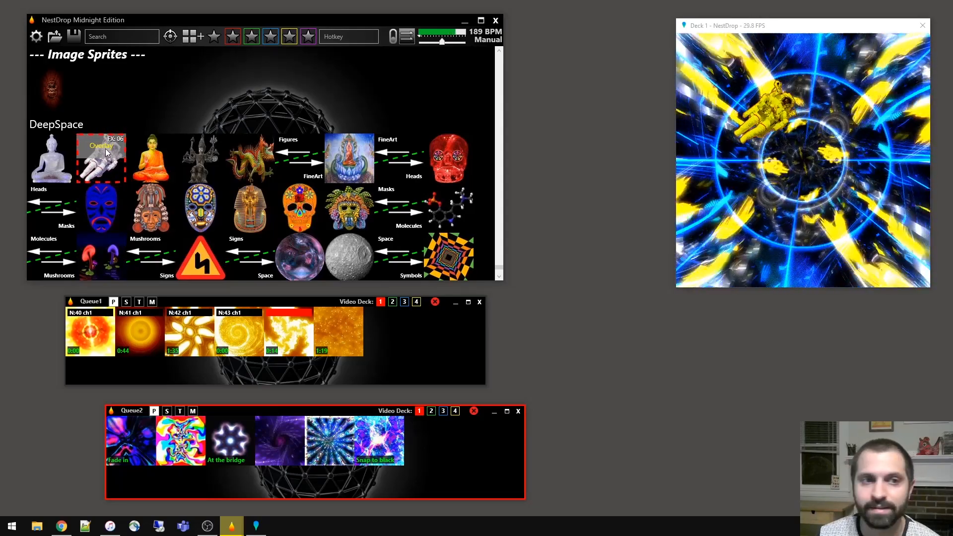
{"action": "left_click", "coordinate": [100, 158]}
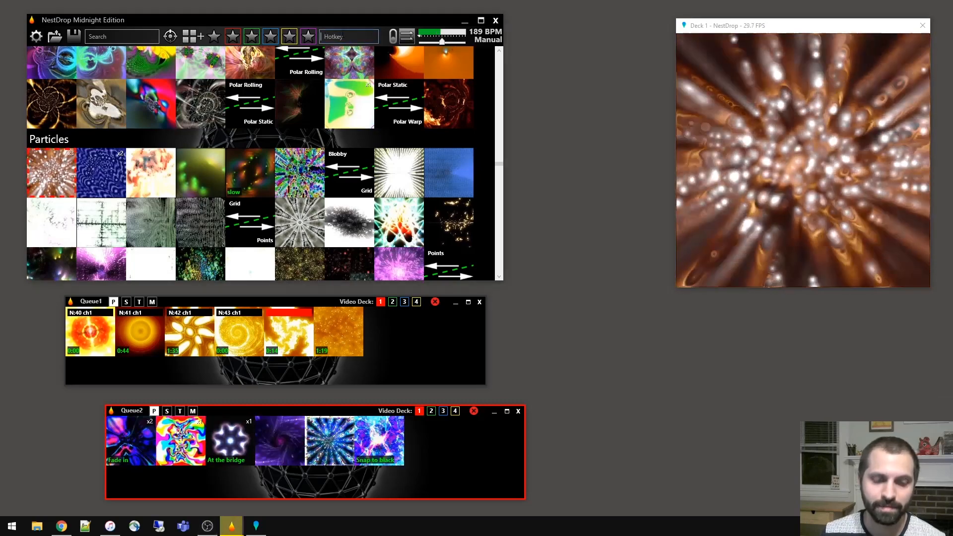
- Enter 123456 as the Queue2 hotkey string
{"action": "type", "text": "123456"}
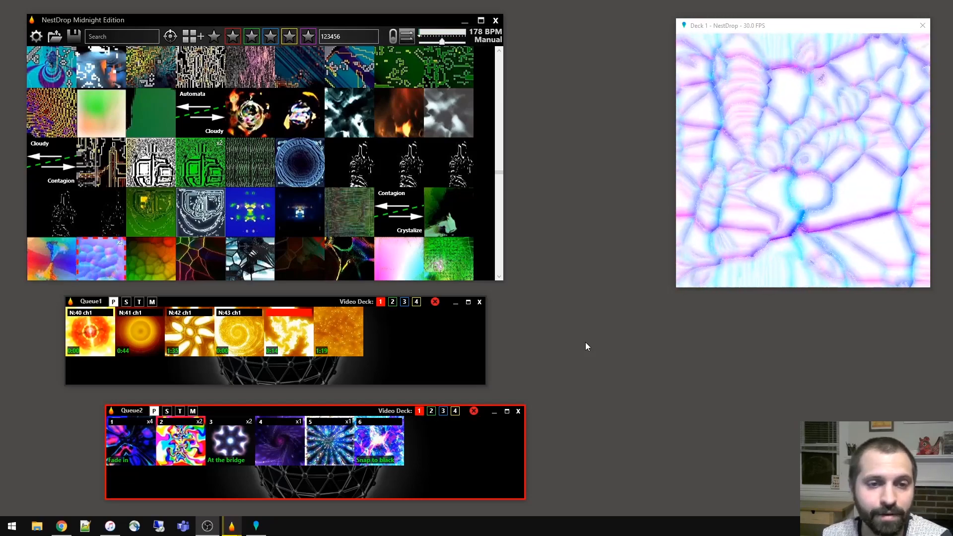
- Confirm the hotkeys and save the setup as user profile 'jason'
{"action": "left_click", "coordinate": [89, 331]}
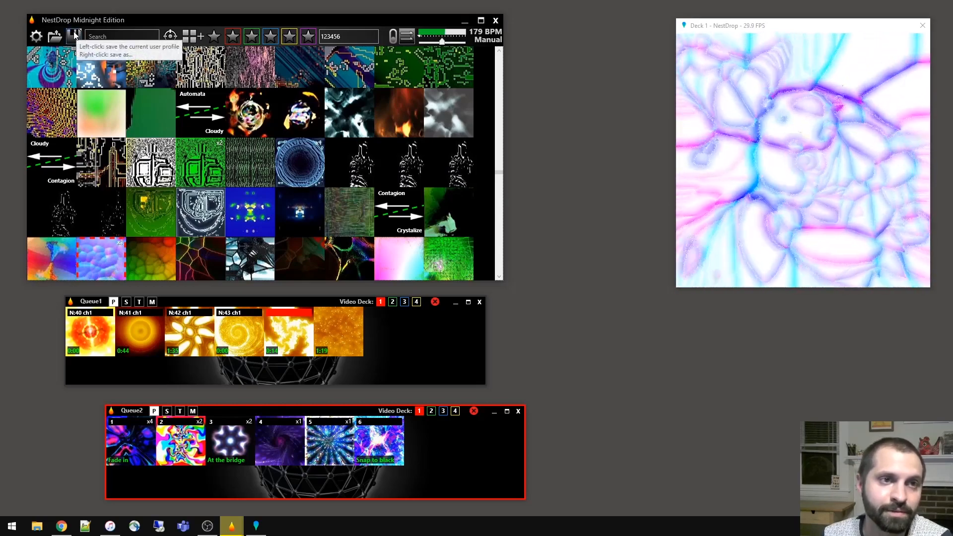
{"action": "right_click", "coordinate": [74, 35]}
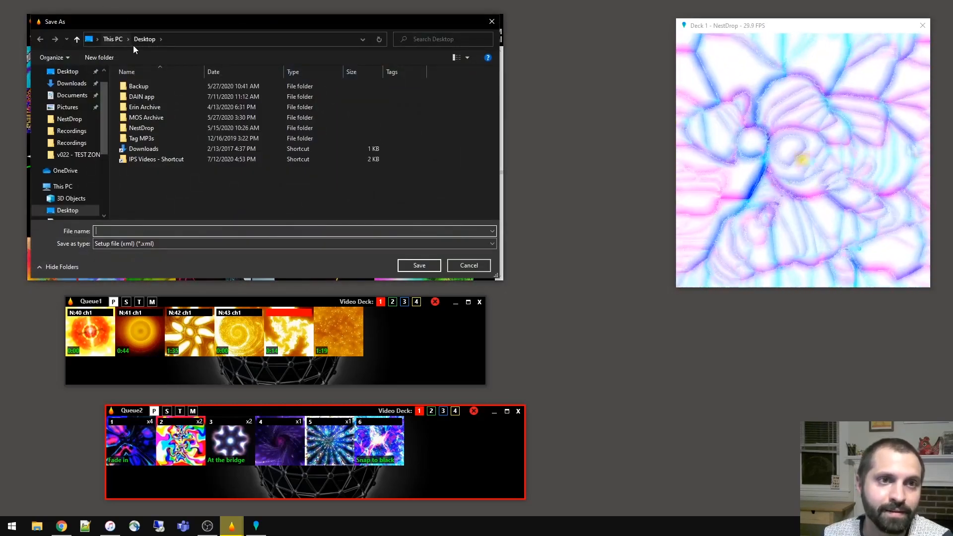
{"action": "type", "text": "jason"}
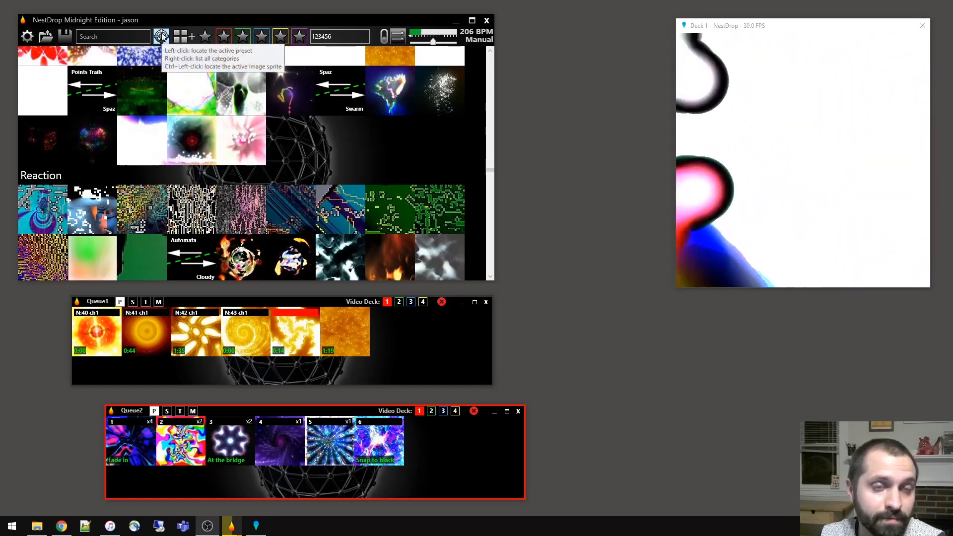
- List all preset categories and jump to Geometric
{"action": "right_click", "coordinate": [161, 36]}
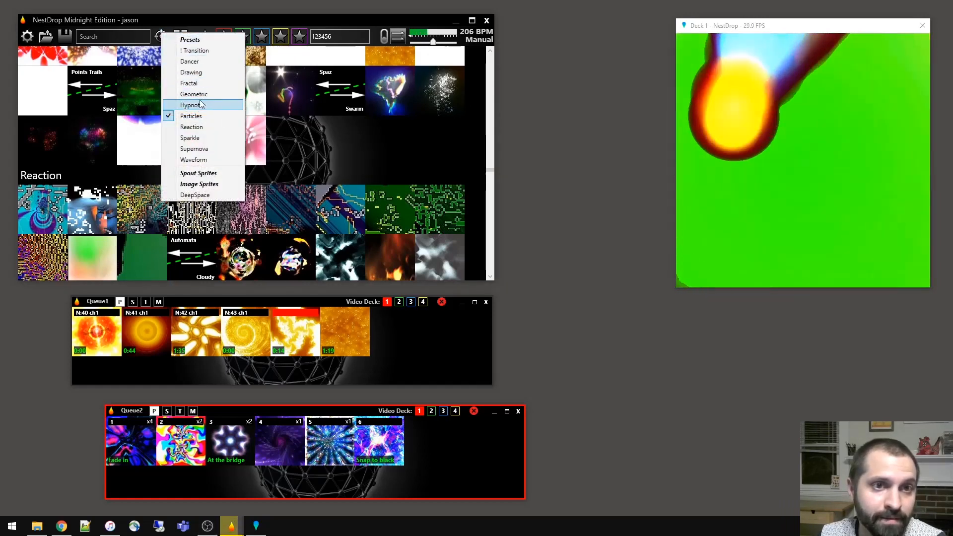
{"action": "left_click", "coordinate": [193, 94]}
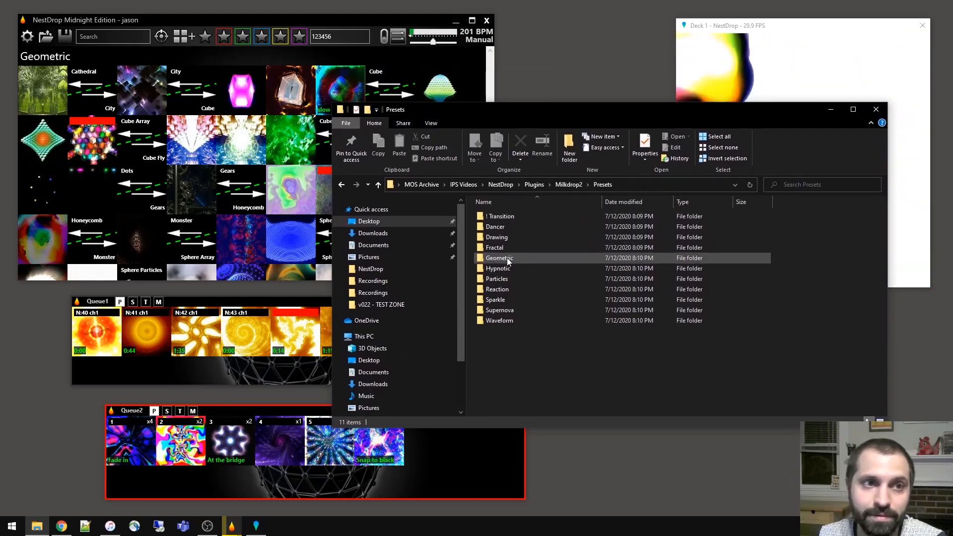
{"action": "double_click", "coordinate": [499, 258]}
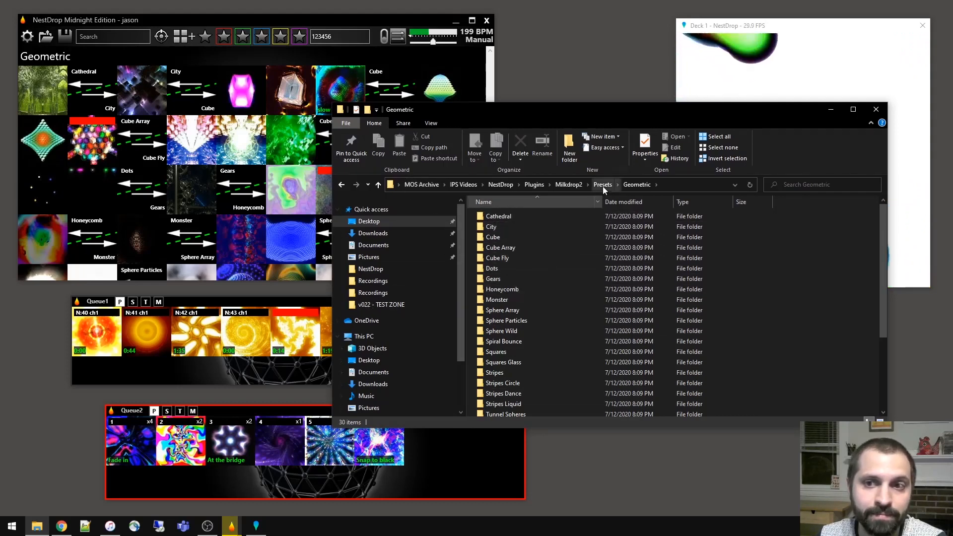
{"action": "left_click", "coordinate": [602, 184]}
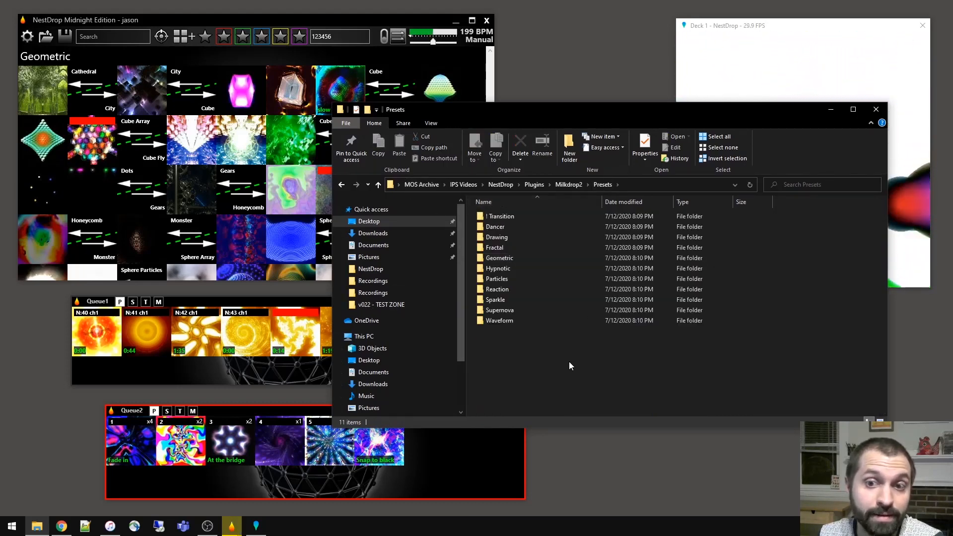
{"action": "left_click", "coordinate": [495, 226]}
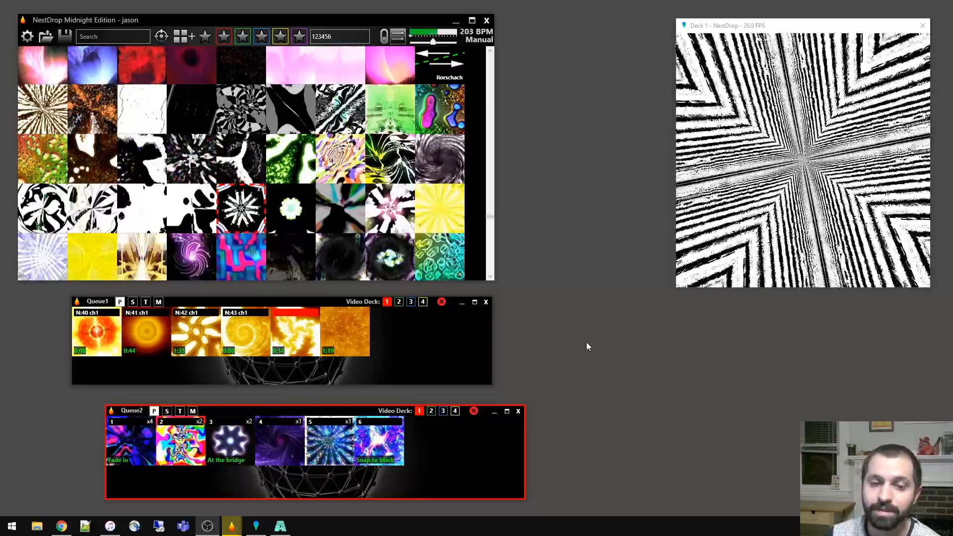
- Close File Explorer and return to the NestDrop library
{"action": "left_click", "coordinate": [280, 526]}
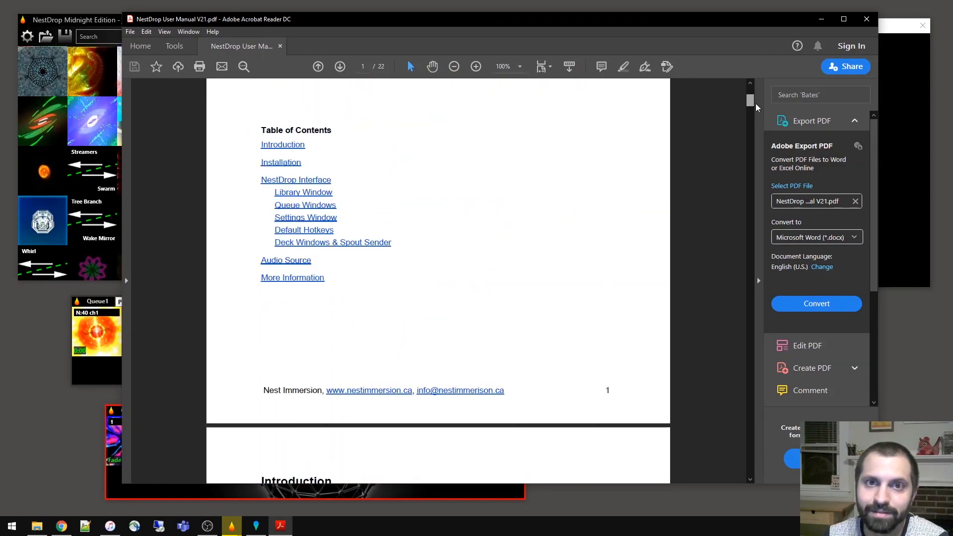
- Scroll through the NestDrop User Manual's table of contents
{"action": "scroll", "scroll_direction": "down", "scroll_amount": 3}
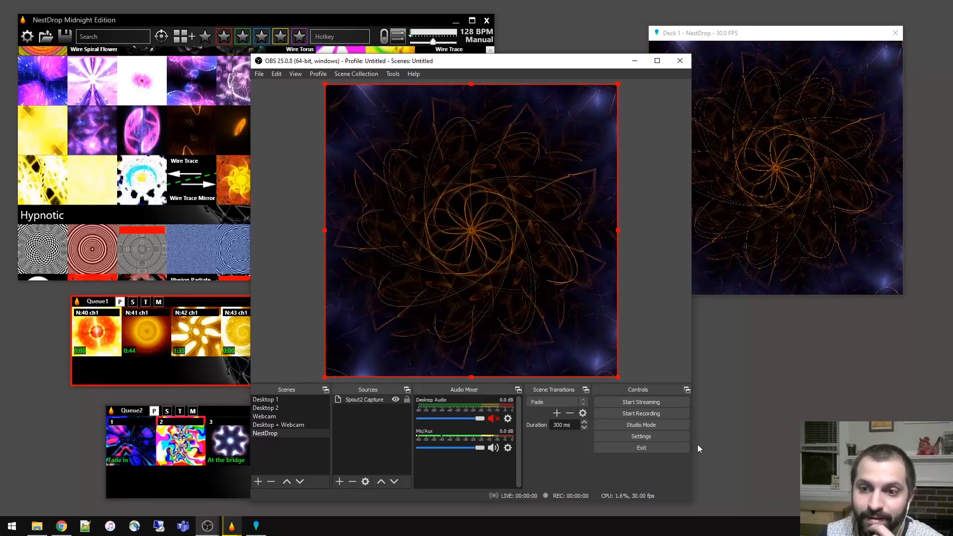
- Start recording the NestDrop scene's Spout2 Capture in OBS
{"action": "left_click", "coordinate": [640, 414]}
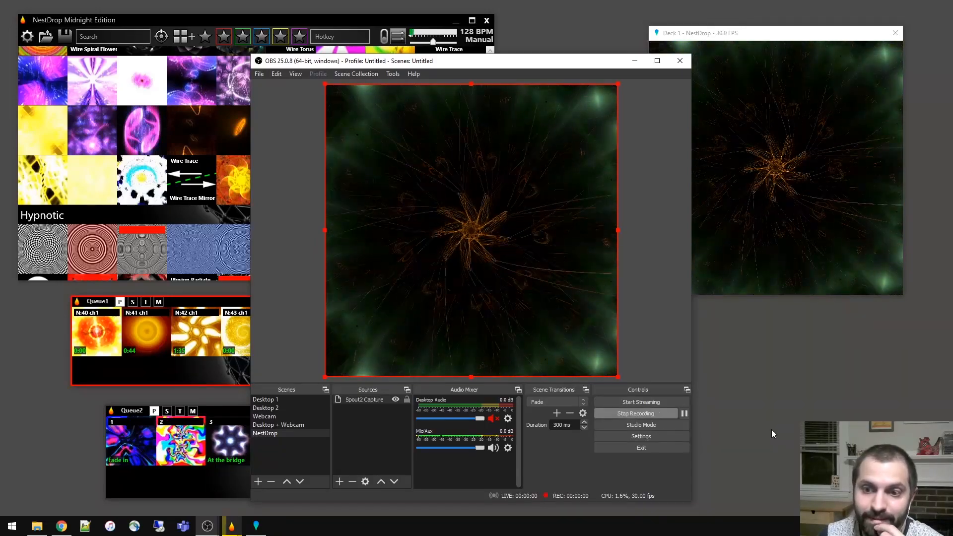